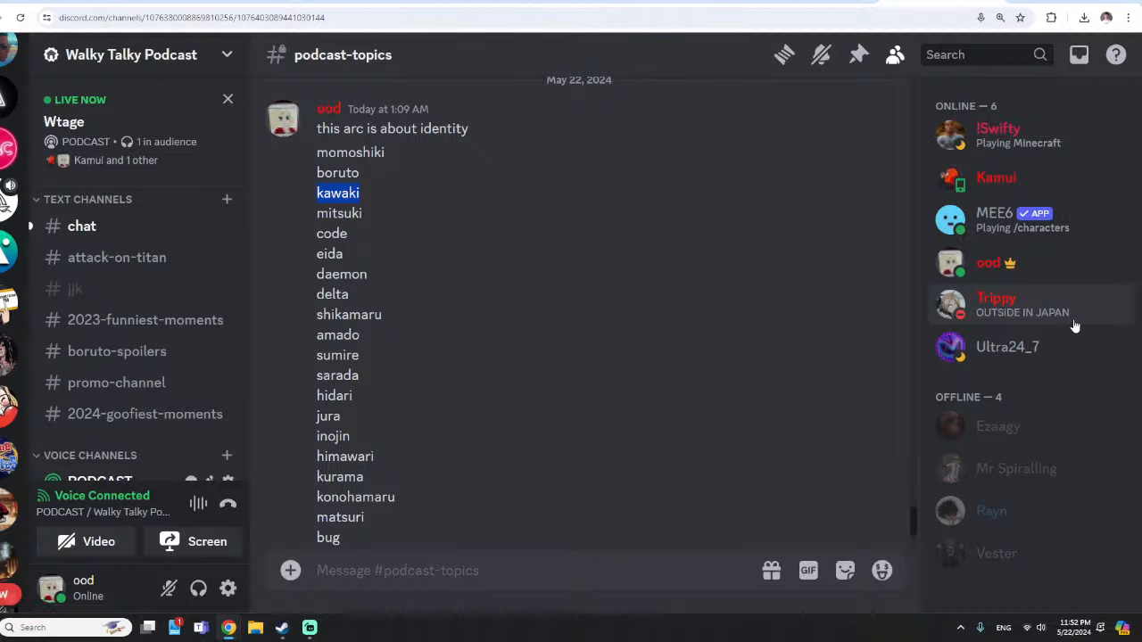
pyautogui.moveTo(1087, 327)
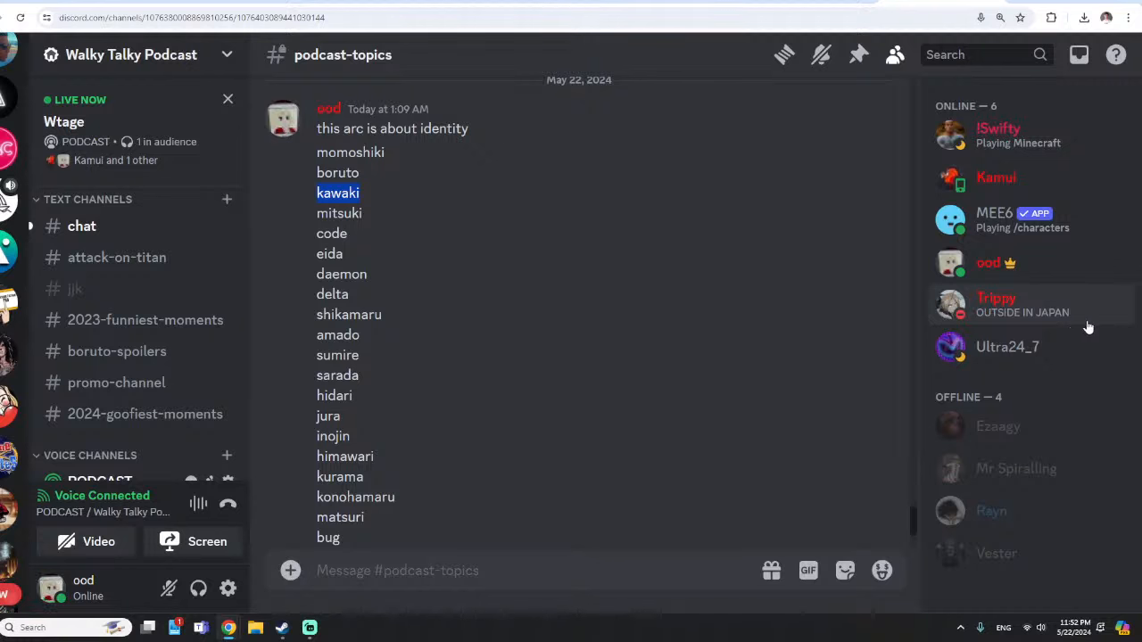